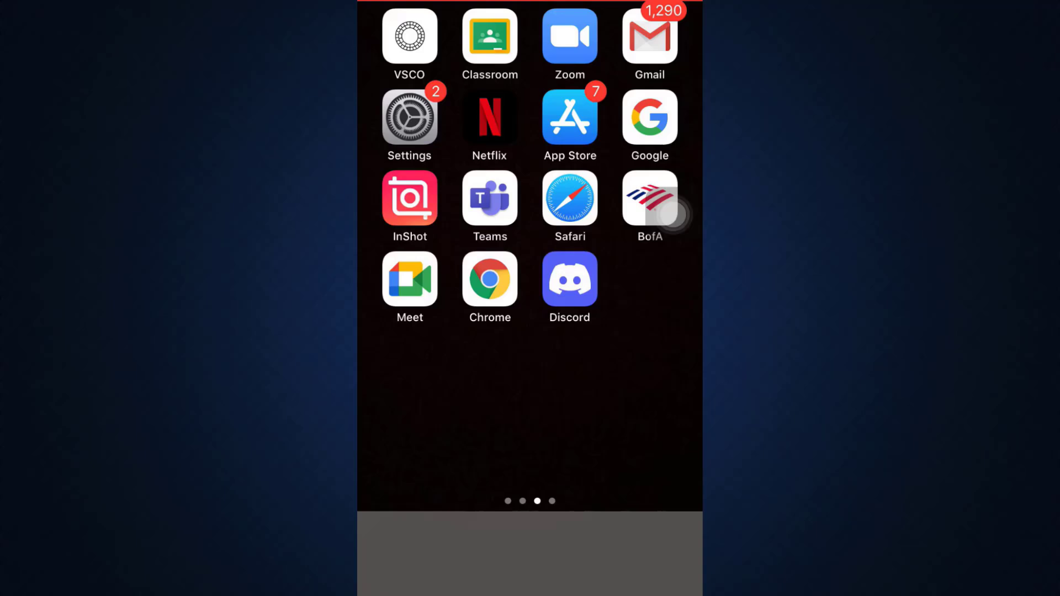
# Launch Discord from the home screen to its empty Direct Messages page.
pyautogui.click(570, 279)
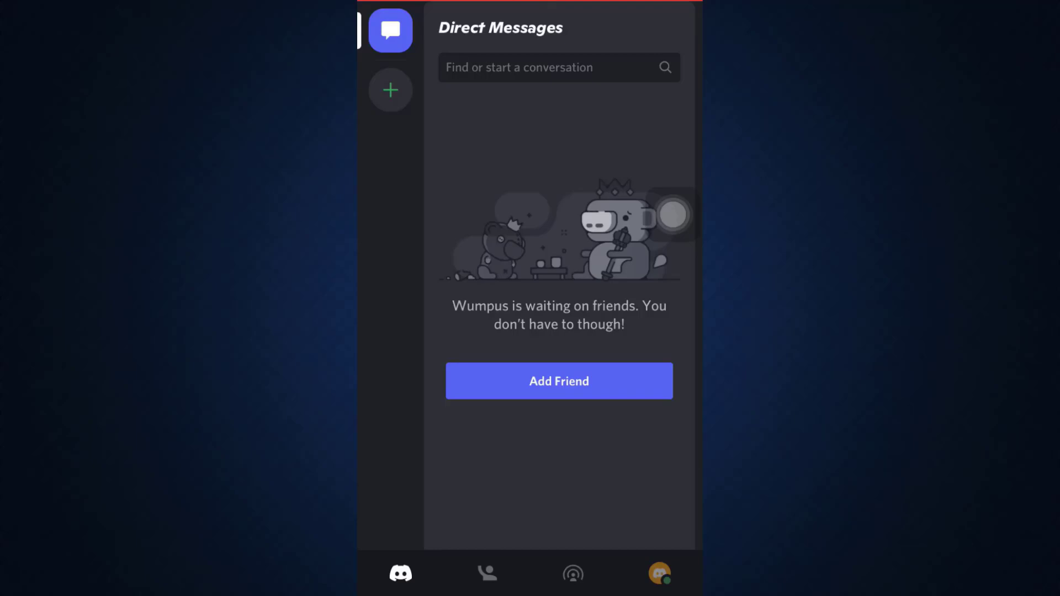
# Show your own user settings from the profile avatar.
pyautogui.click(657, 574)
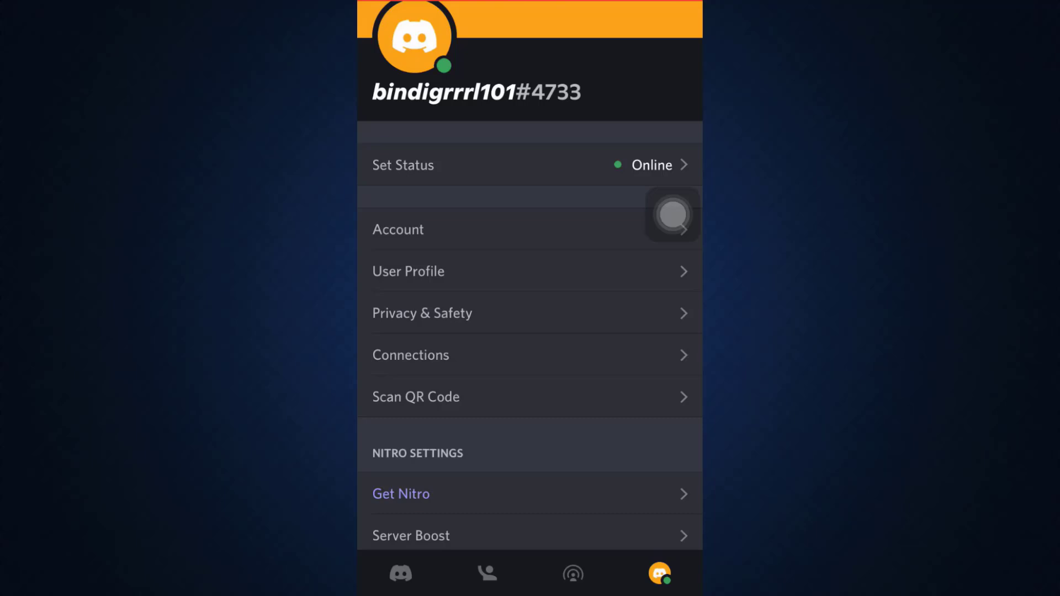
# Delete the account from Account settings, confirming with the password, and continue past the English, US language screen.
pyautogui.click(397, 230)
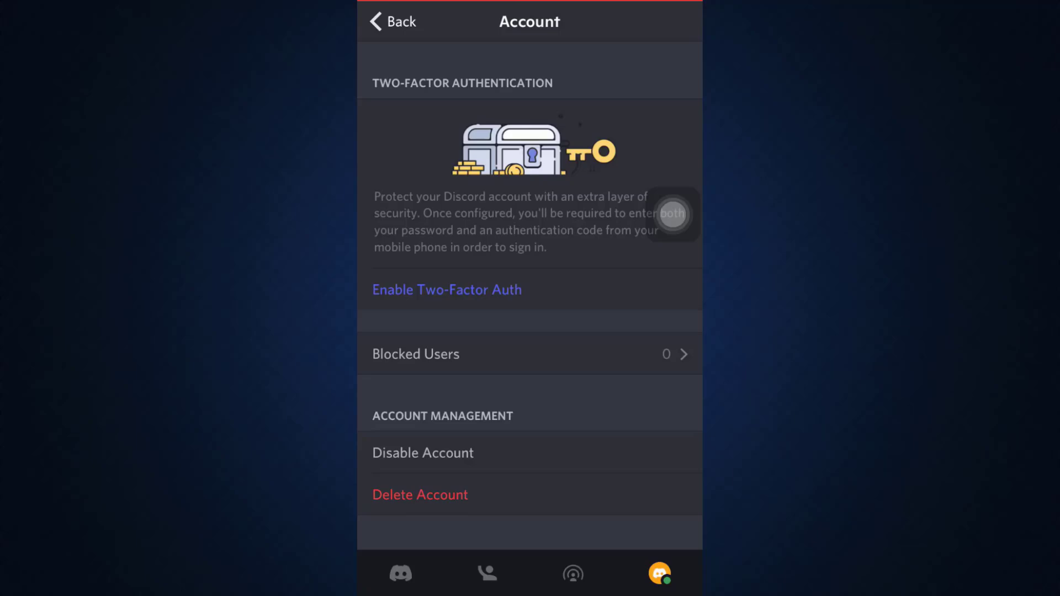
pyautogui.click(420, 495)
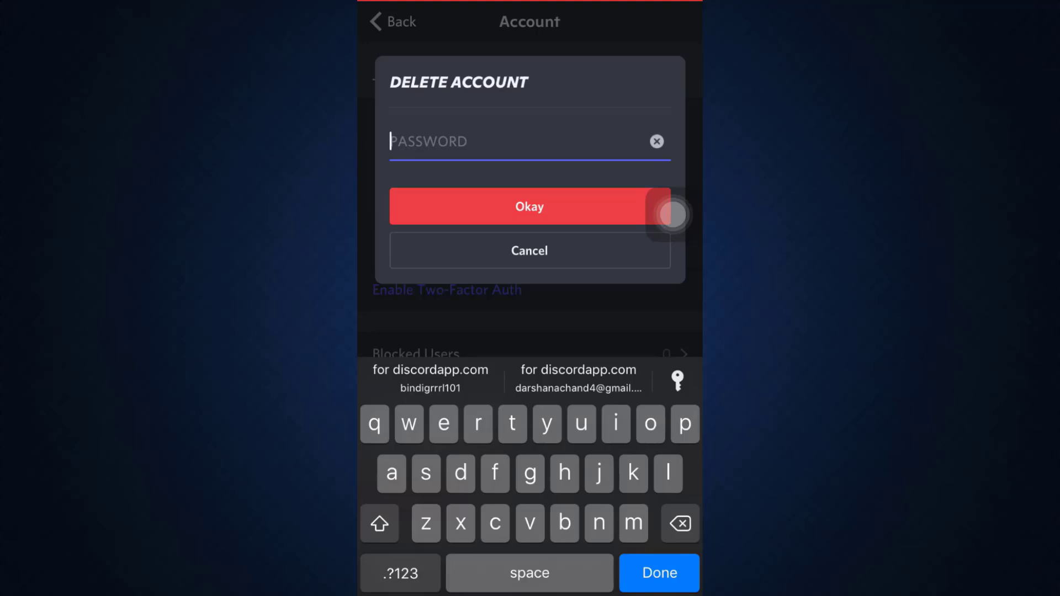
pyautogui.write('A')
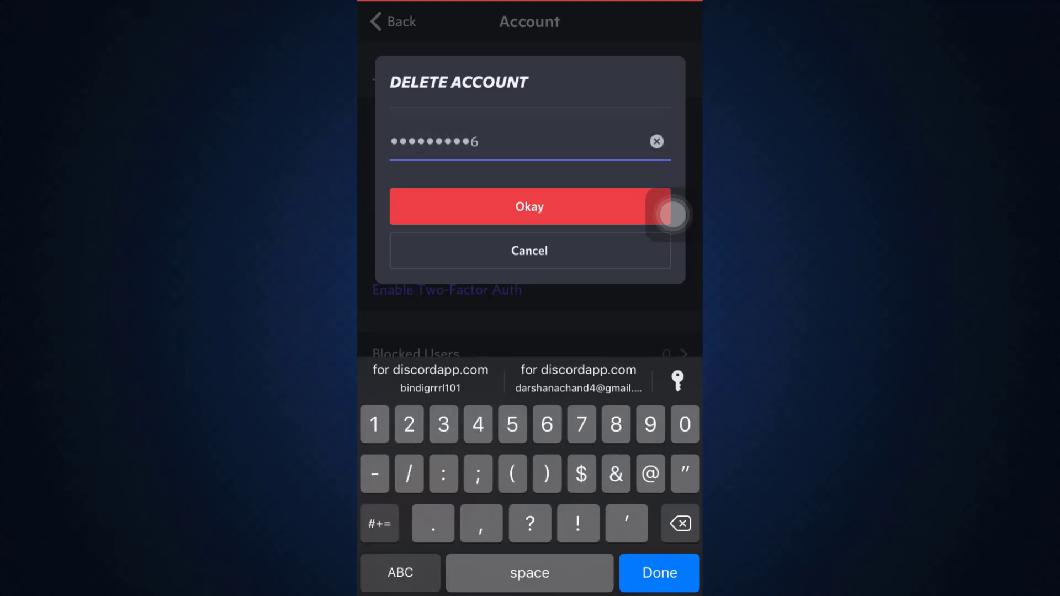
pyautogui.click(529, 207)
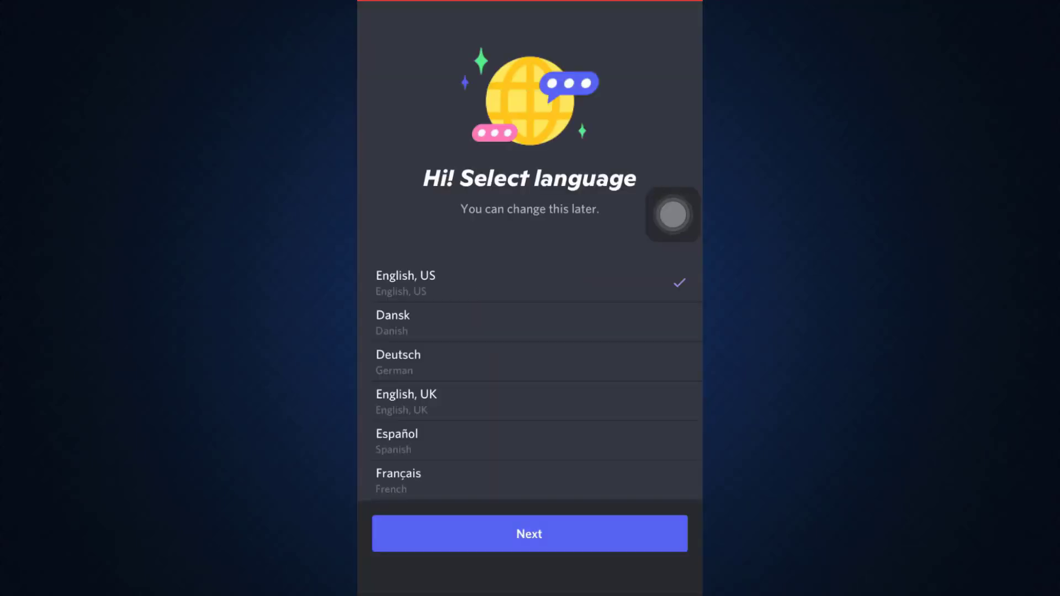
pyautogui.click(529, 534)
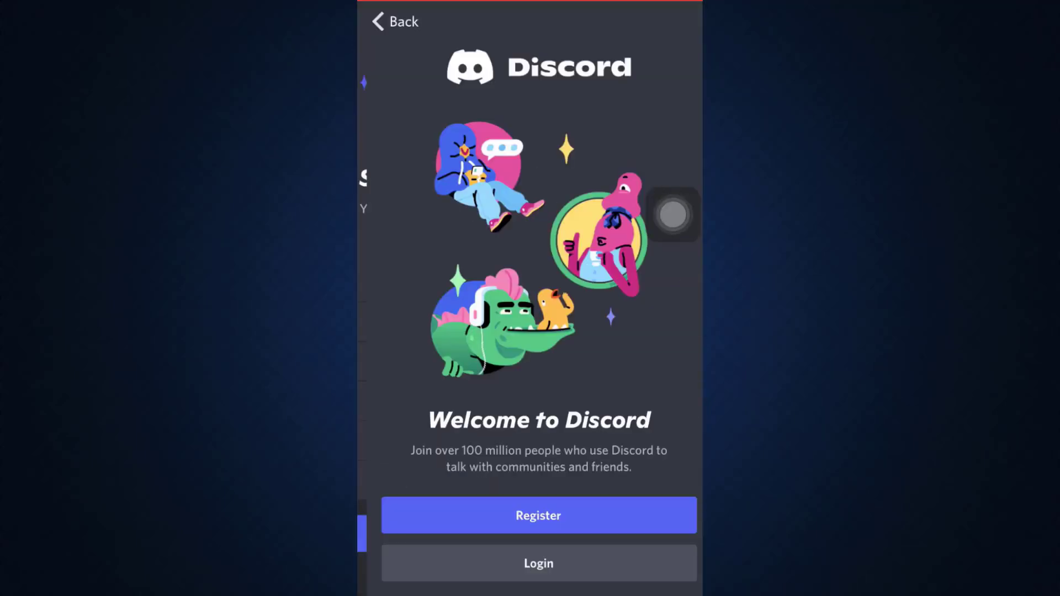